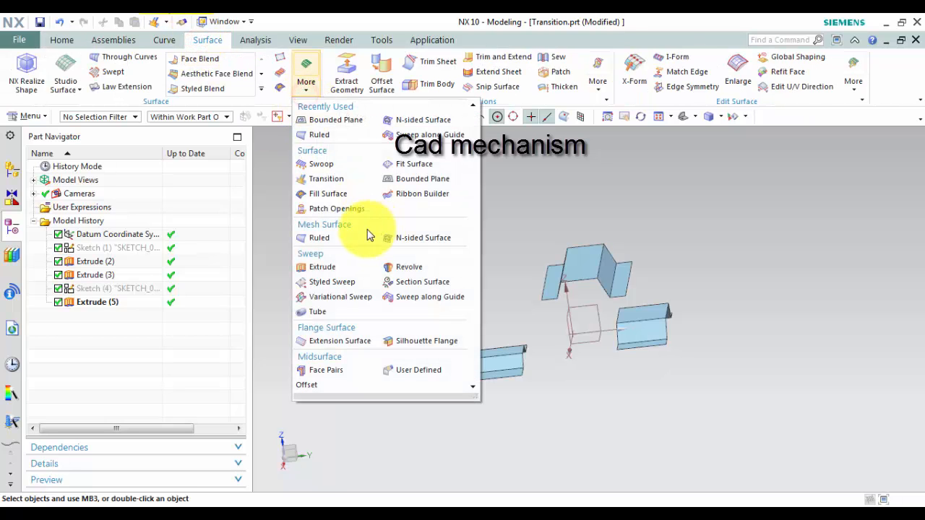
# Start the Transition surface command from Insert > Surface, dismissing the initial setup
pyautogui.click(327, 179)
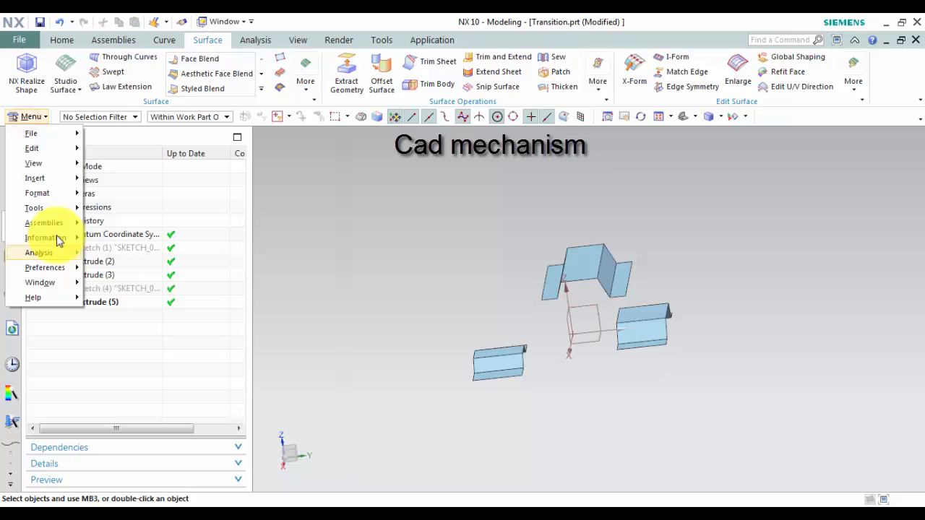
pyautogui.click(35, 178)
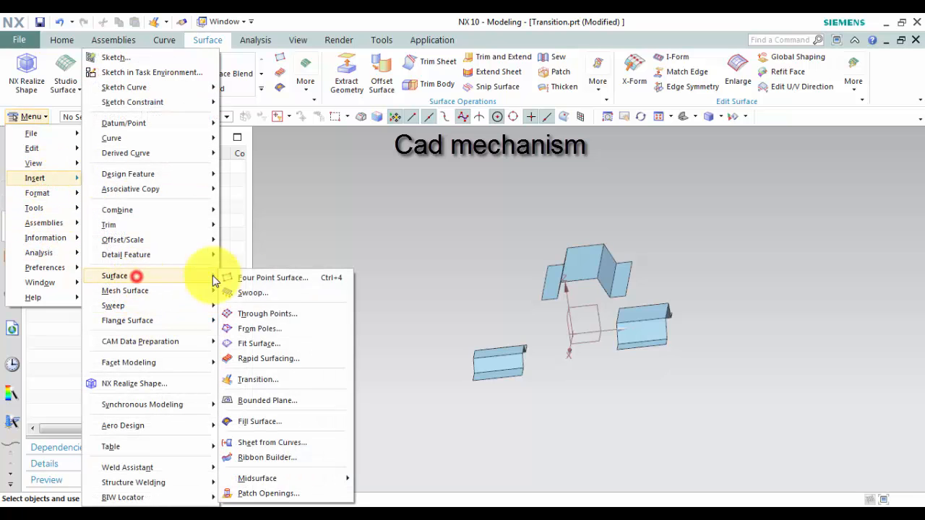
pyautogui.click(257, 379)
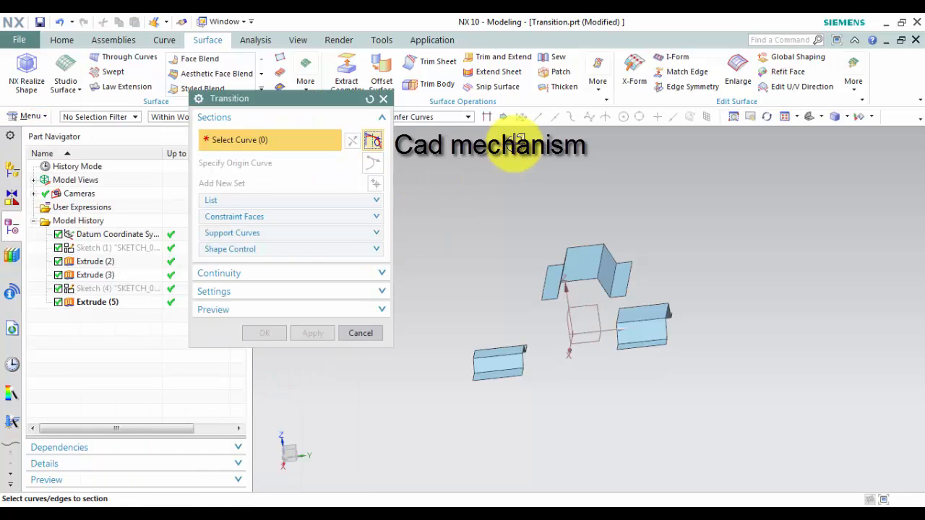
pyautogui.click(360, 333)
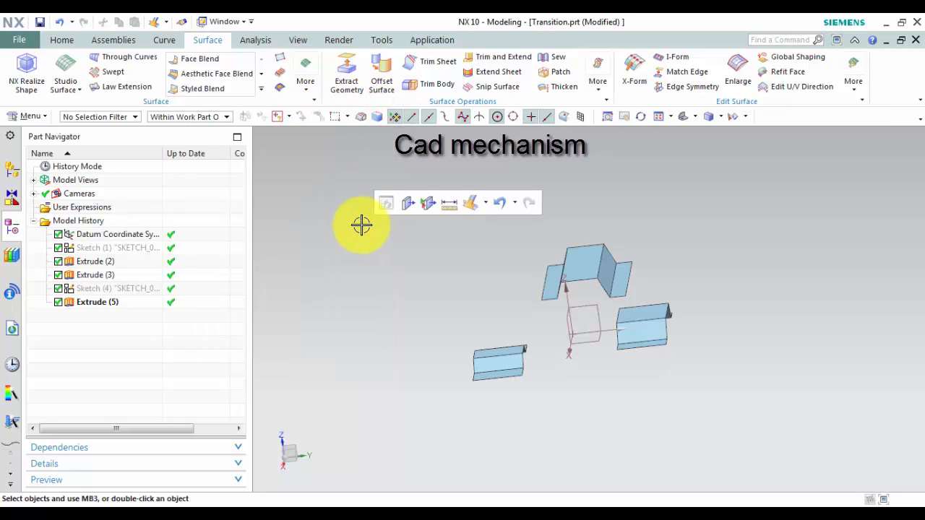
pyautogui.moveTo(435, 248)
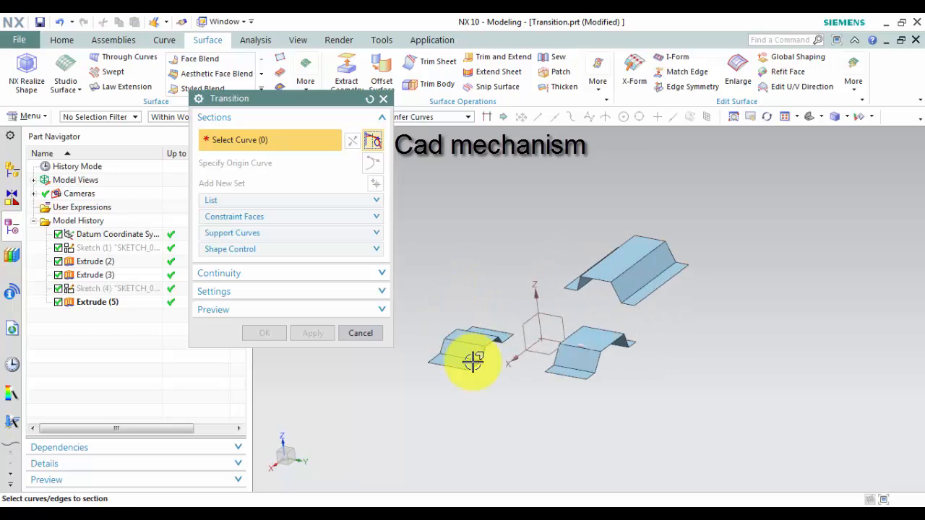
# Select edges of Extrude (2) as the transition's first section
pyautogui.moveTo(474, 362); pyautogui.dragTo(474, 370)
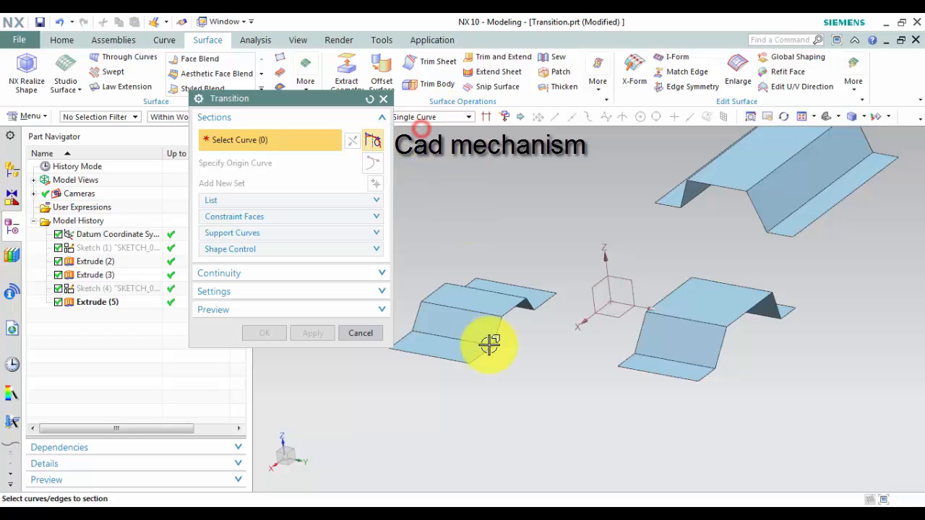
pyautogui.click(492, 339)
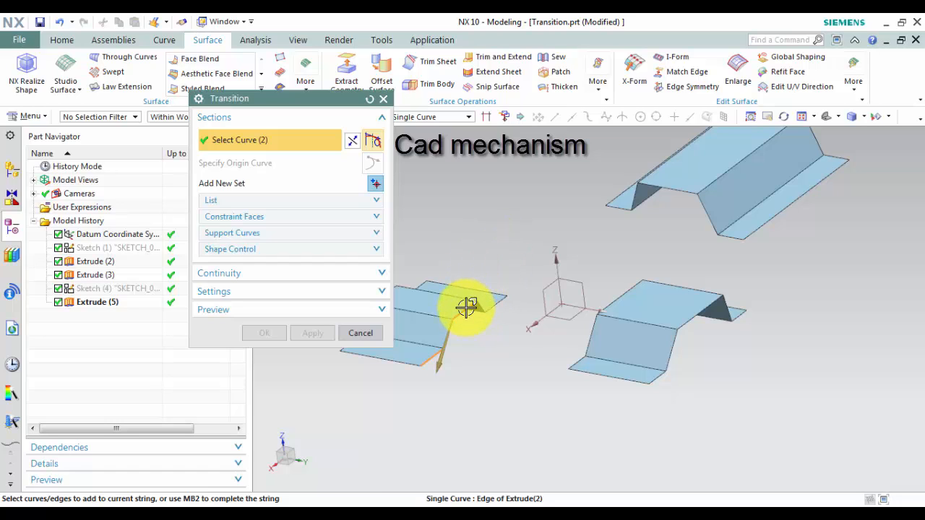
pyautogui.click(492, 303)
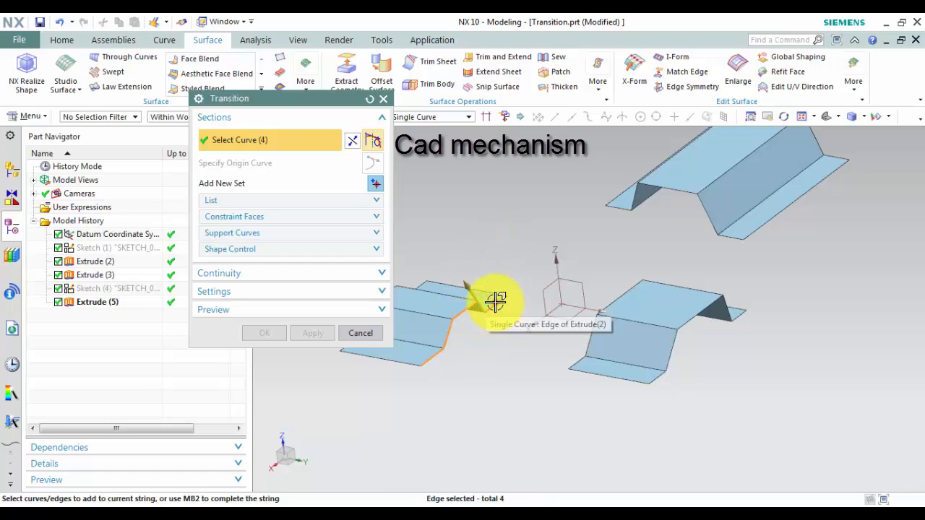
pyautogui.click(494, 299)
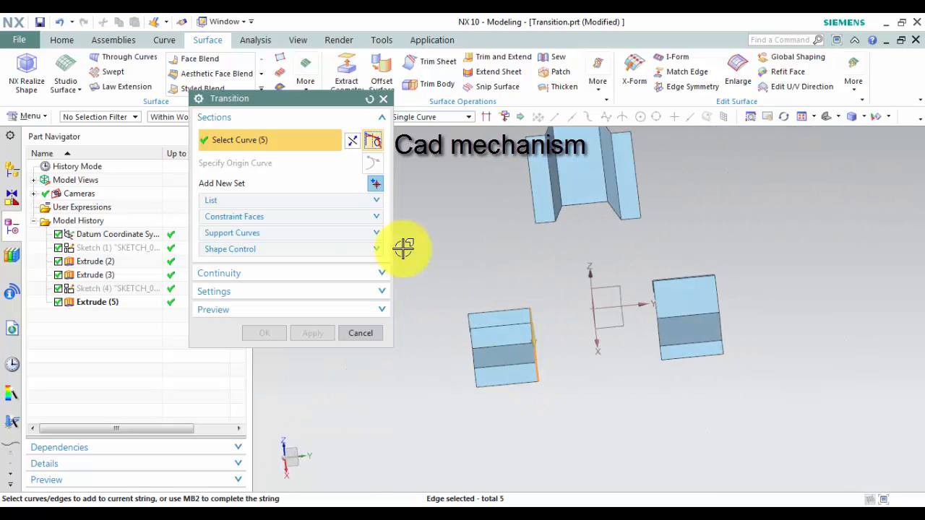
pyautogui.moveTo(376, 184)
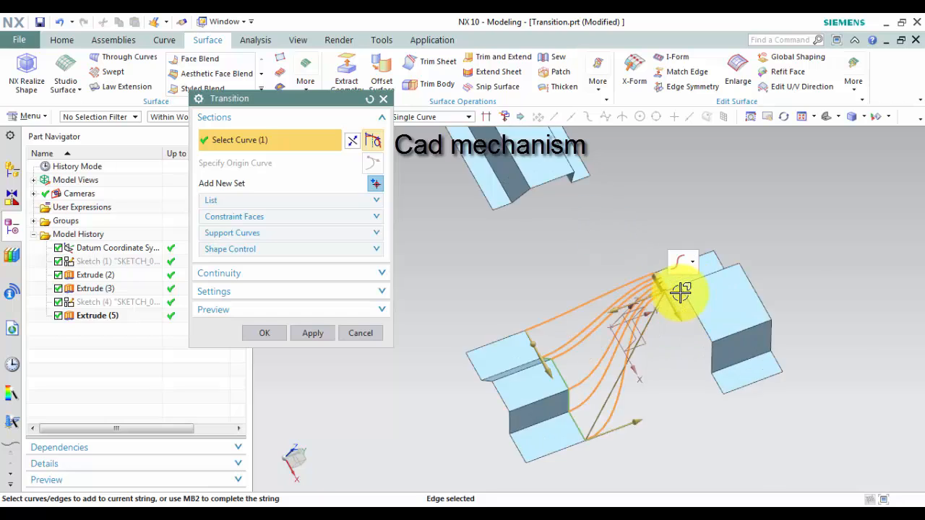
# Select edges of Extrude (3) as a second section and inspect the previewed bridge curves
pyautogui.click(693, 303)
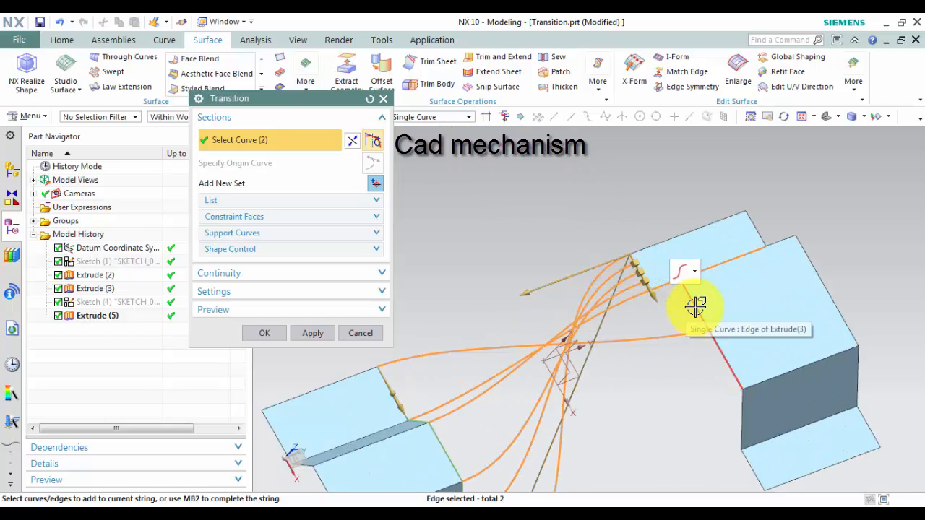
pyautogui.click(738, 410)
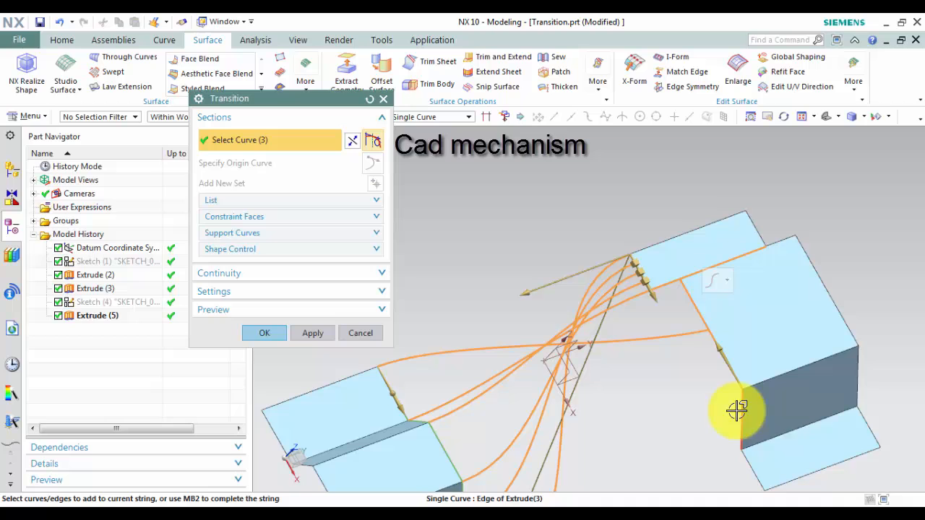
pyautogui.moveTo(737, 411); pyautogui.dragTo(694, 416)
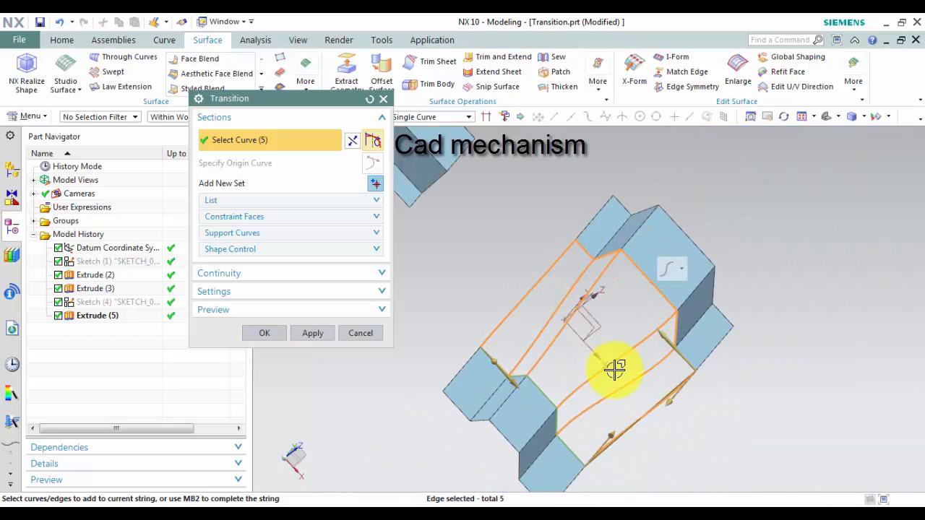
pyautogui.moveTo(614, 369); pyautogui.dragTo(619, 398)
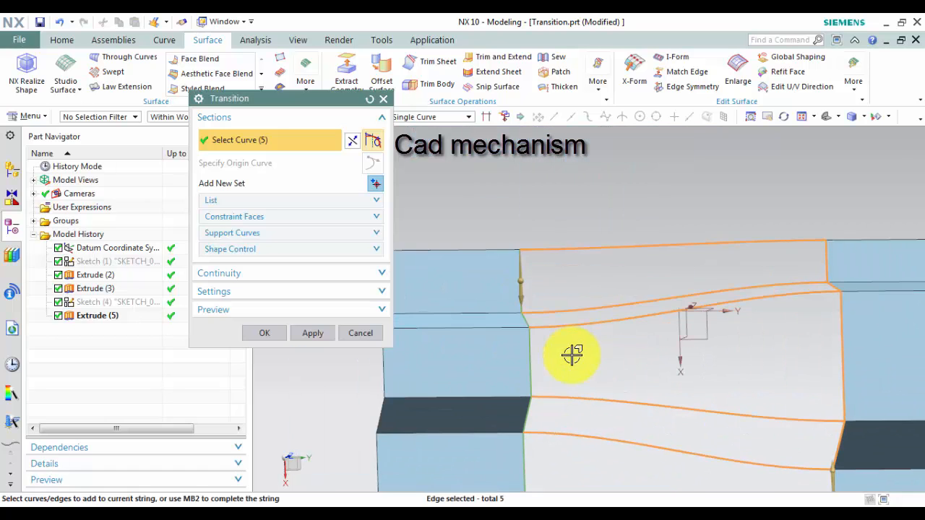
pyautogui.moveTo(573, 356); pyautogui.dragTo(578, 322)
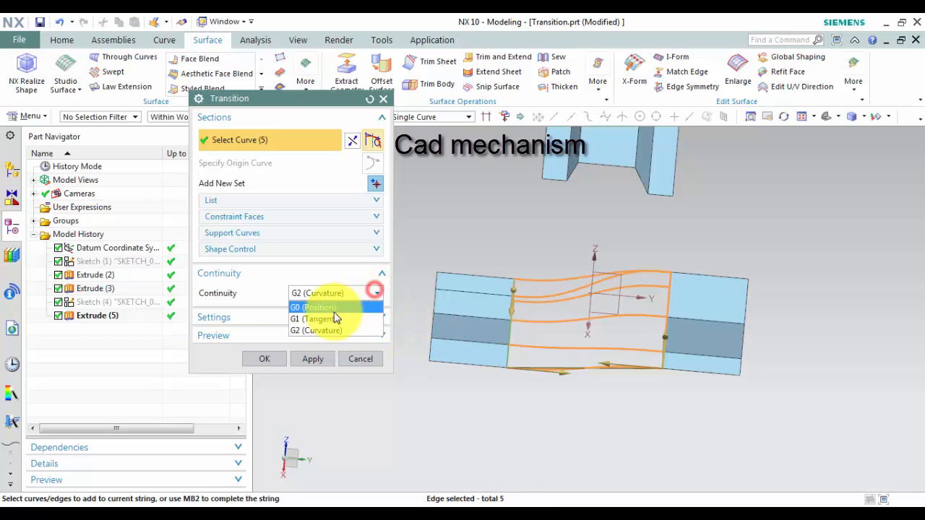
# Set Continuity to G1 (Tangent), trying G0 briefly, and move on to Constraint Faces
pyautogui.click(315, 320)
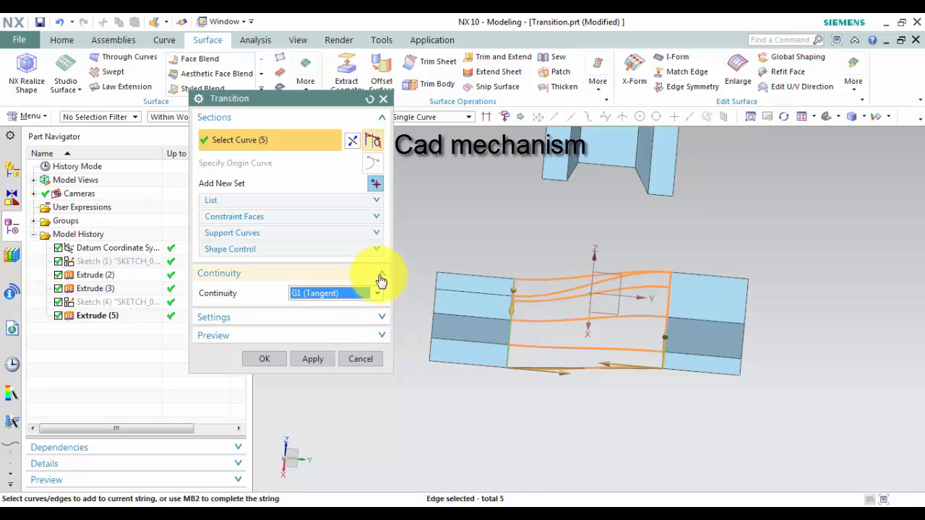
pyautogui.click(376, 292)
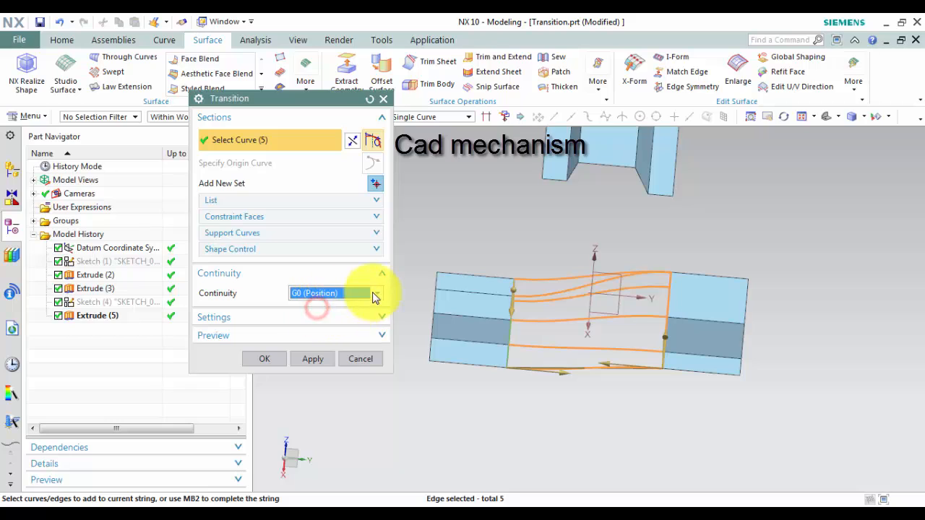
pyautogui.click(376, 292)
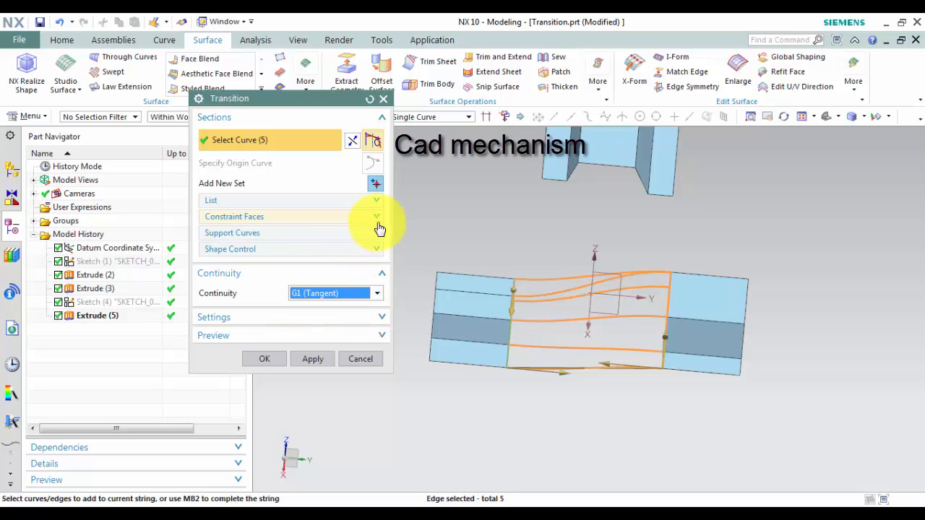
pyautogui.click(376, 217)
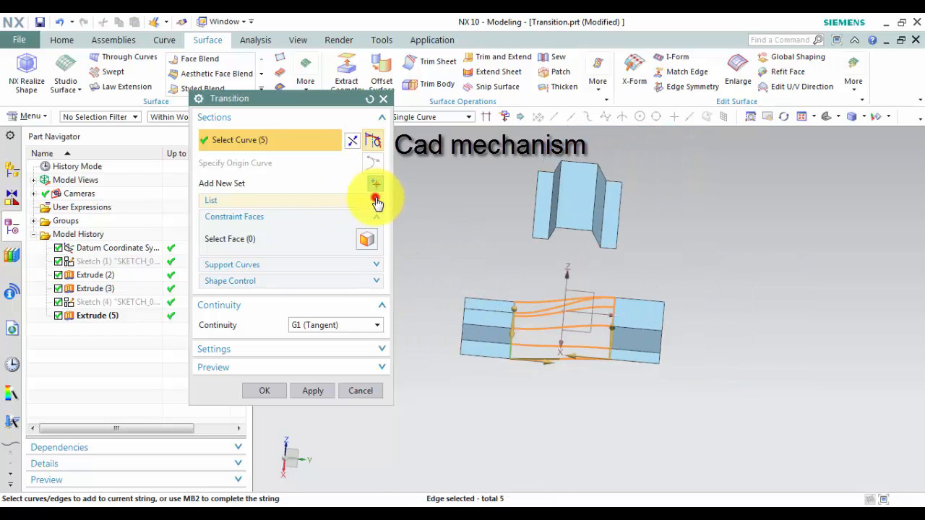
# Review Section 1 and Section 2 in the section list and begin a third section set
pyautogui.click(376, 182)
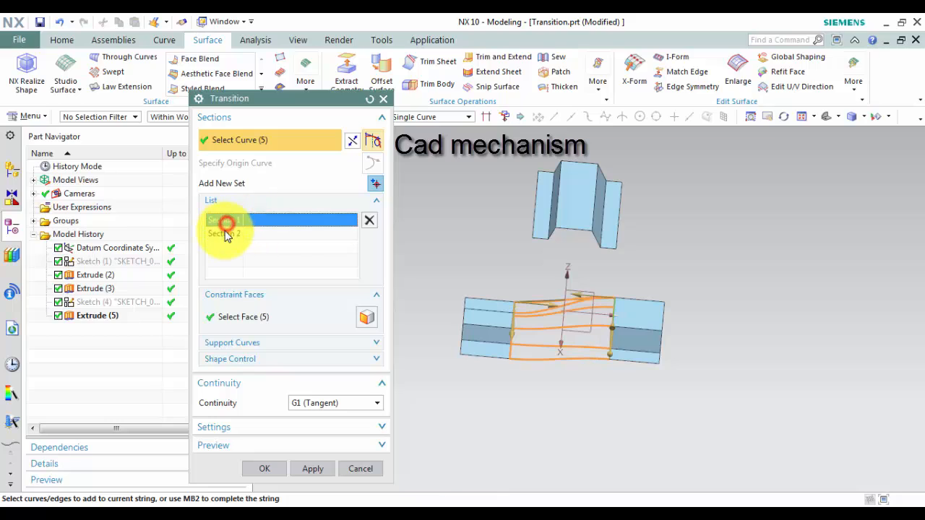
pyautogui.click(228, 219)
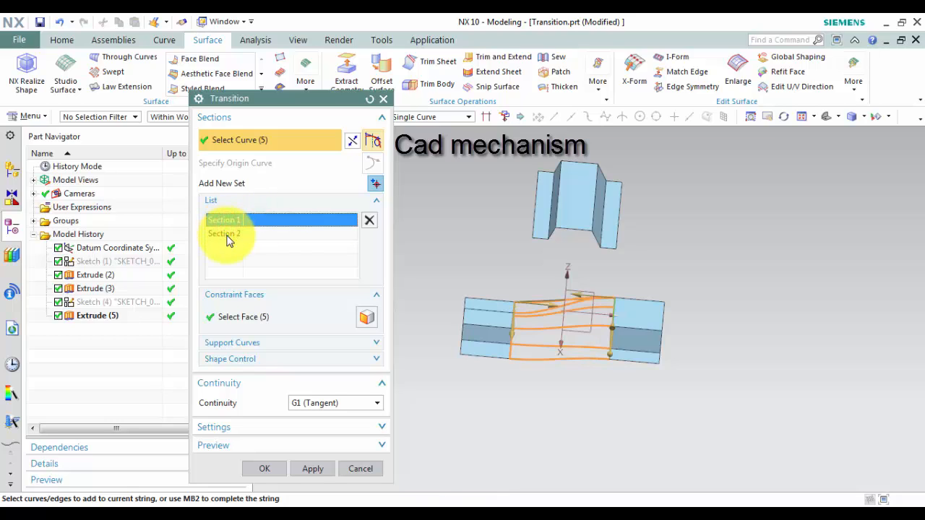
pyautogui.click(224, 234)
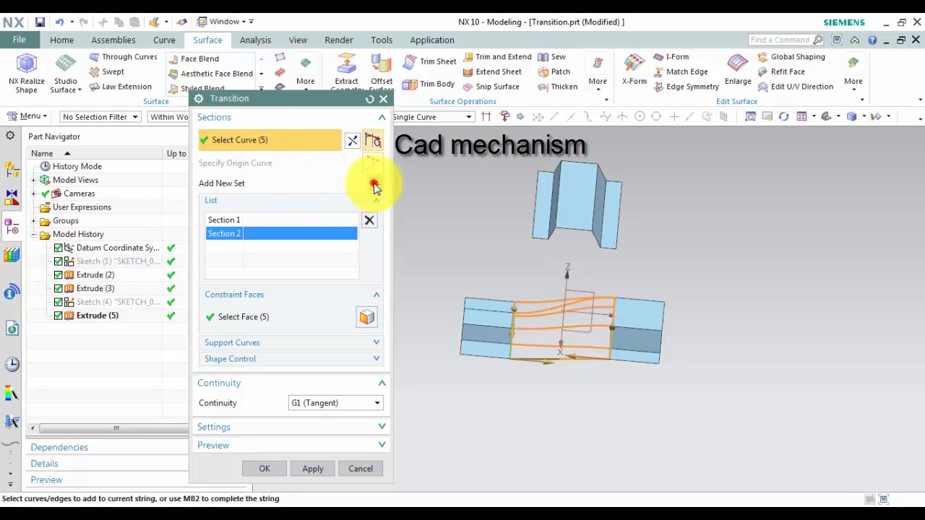
pyautogui.click(374, 182)
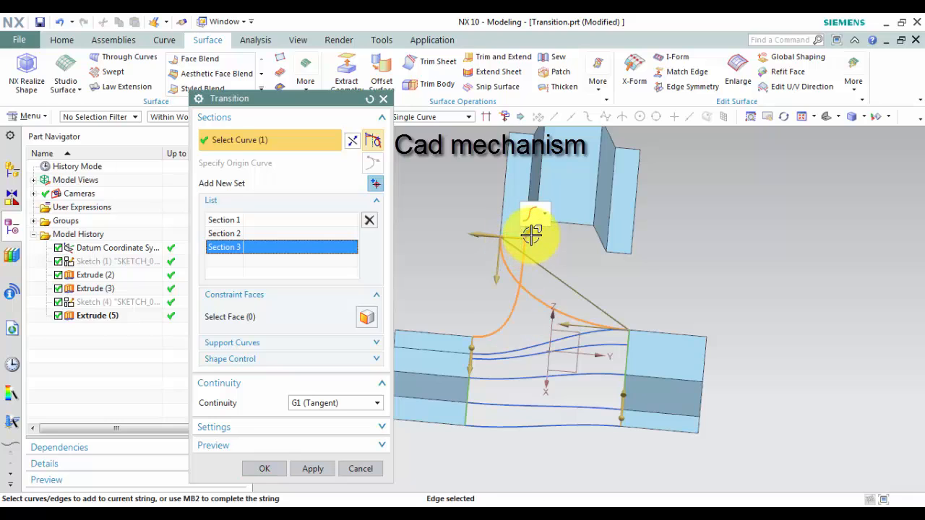
# Select the third sheet's edges as Section 3 and check the three-way bridge preview
pyautogui.click(577, 226)
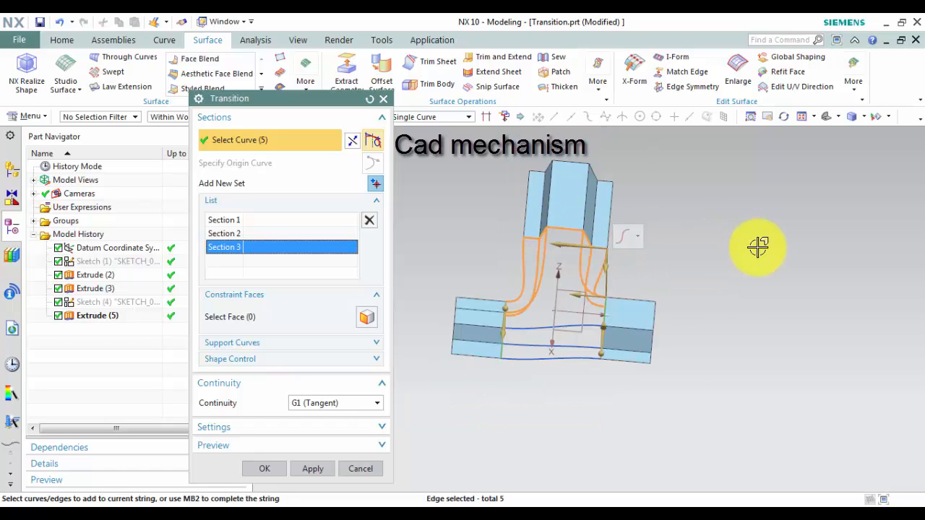
pyautogui.moveTo(759, 246); pyautogui.dragTo(639, 296)
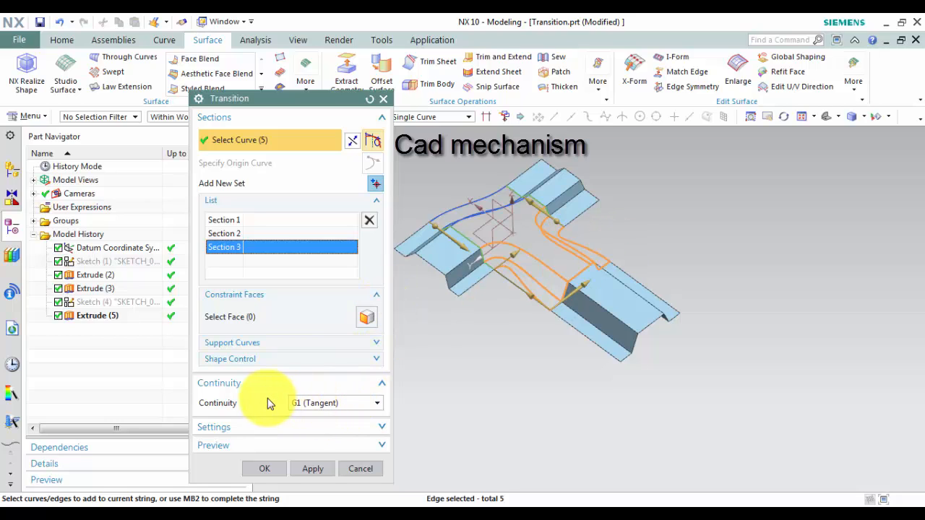
pyautogui.moveTo(375, 374)
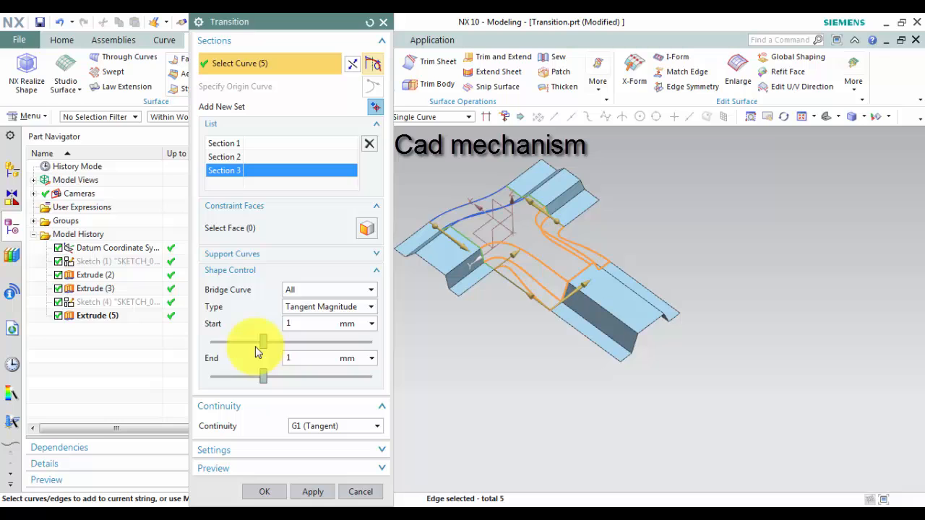
# Drag the Start slider for all bridge curves to a tangent magnitude of 2.5 mm
pyautogui.moveTo(263, 341); pyautogui.dragTo(318, 341)
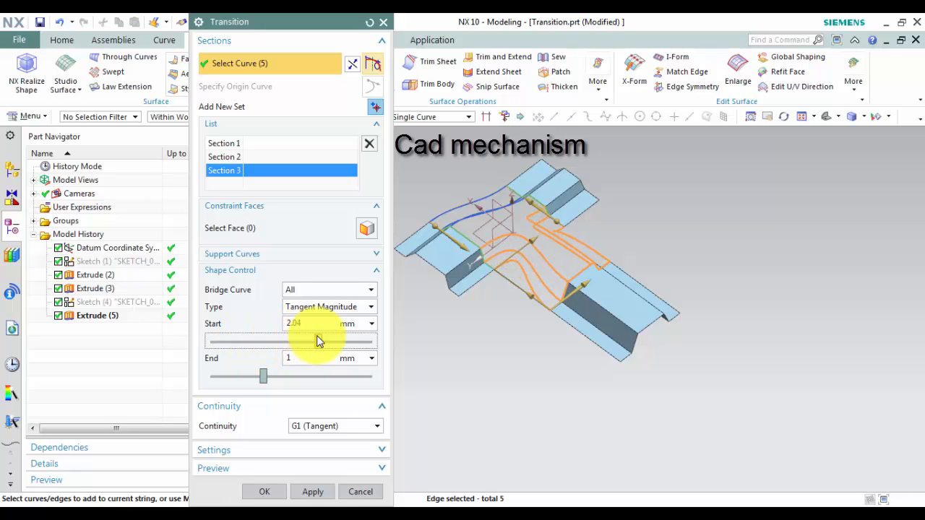
pyautogui.moveTo(311, 341); pyautogui.dragTo(336, 341)
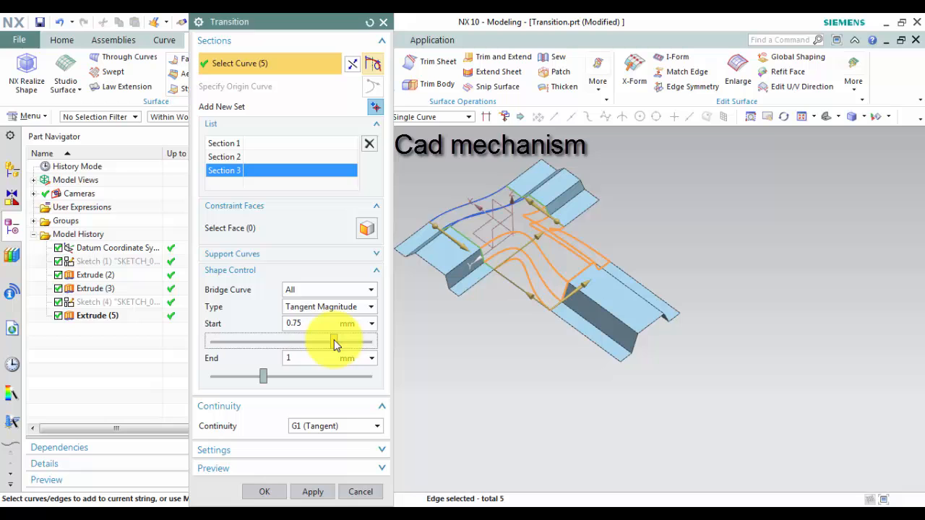
pyautogui.moveTo(335, 341); pyautogui.dragTo(274, 341)
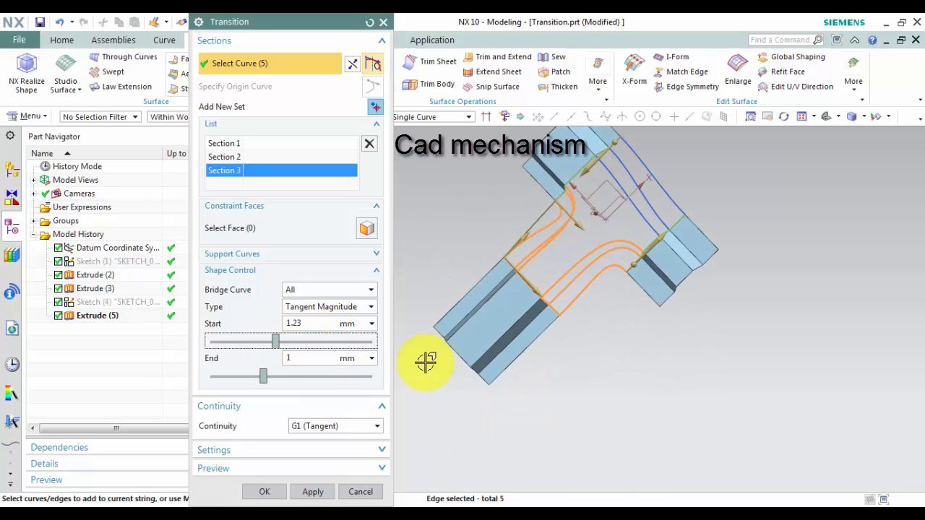
pyautogui.moveTo(274, 341); pyautogui.dragTo(315, 341)
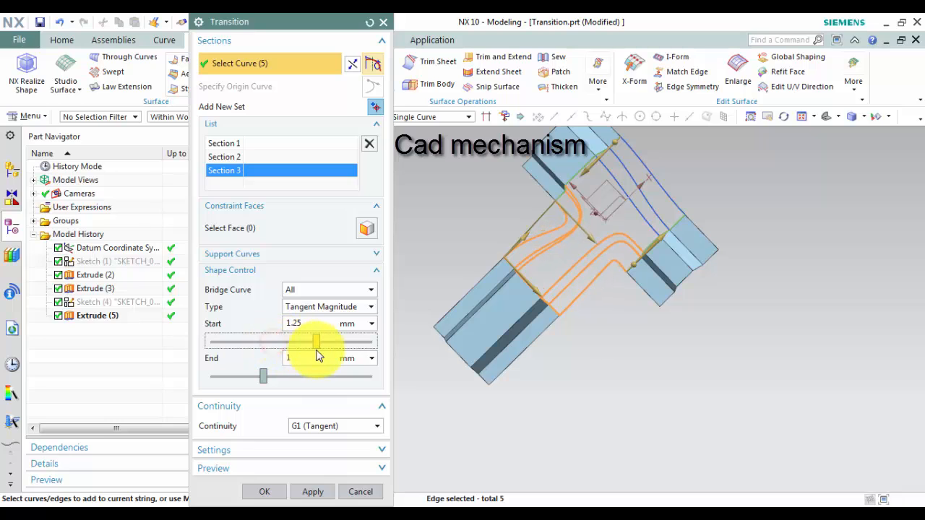
pyautogui.moveTo(315, 341); pyautogui.dragTo(341, 342)
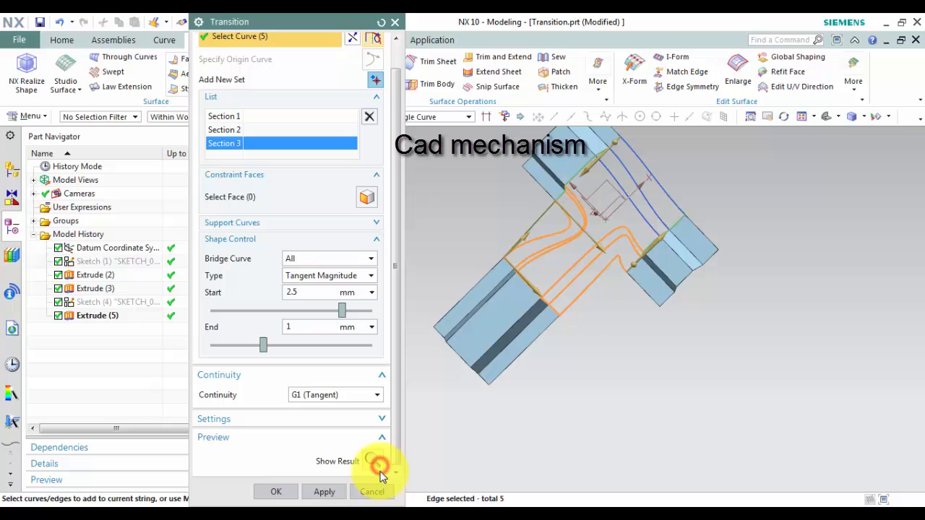
# Show and undo the result, then set the start tangent magnitude to about 1.03 mm
pyautogui.click(373, 461)
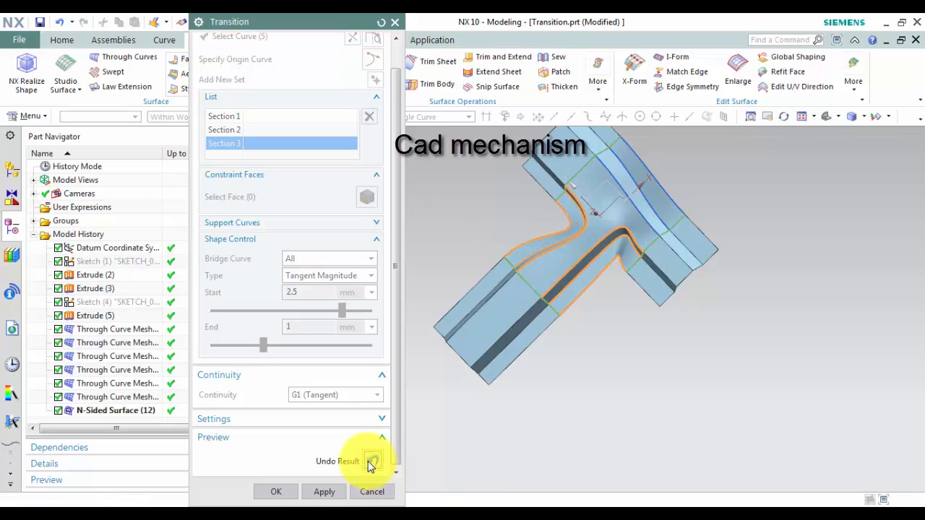
pyautogui.click(373, 461)
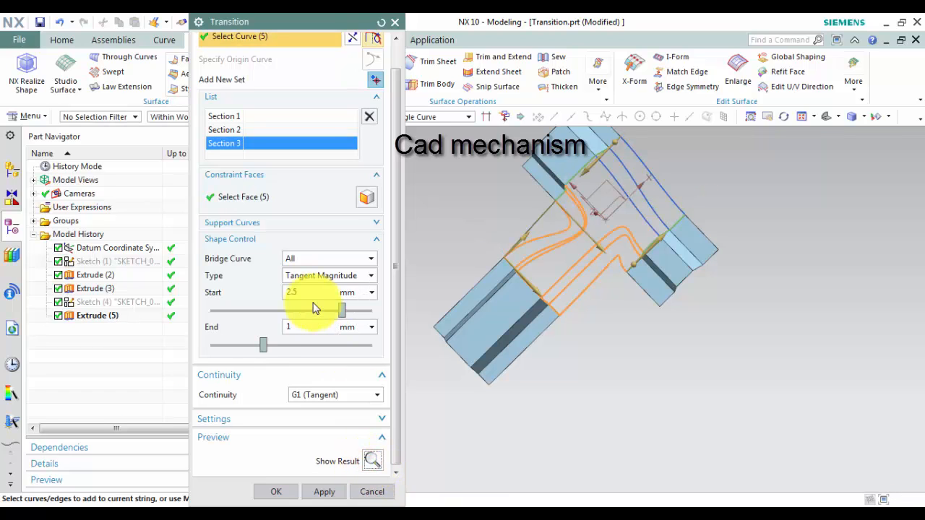
pyautogui.moveTo(341, 311); pyautogui.dragTo(243, 311)
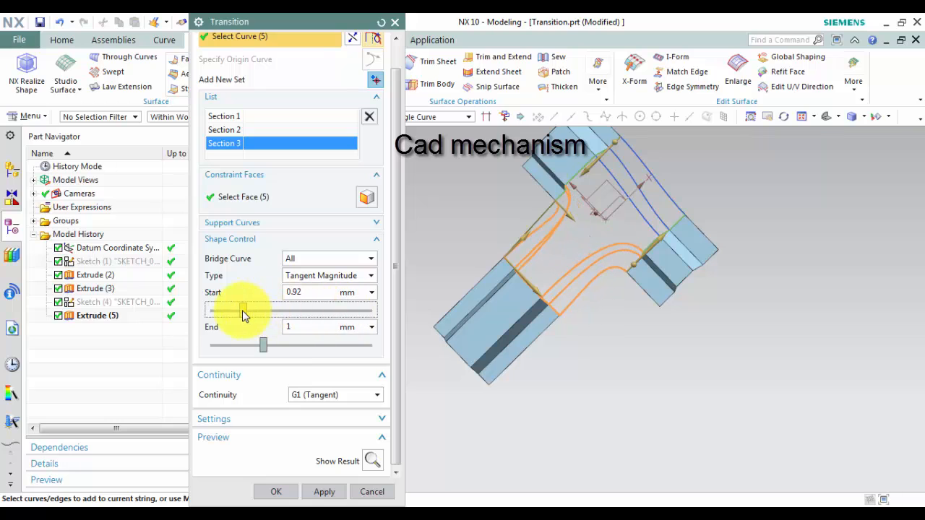
pyautogui.moveTo(242, 311); pyautogui.dragTo(265, 311)
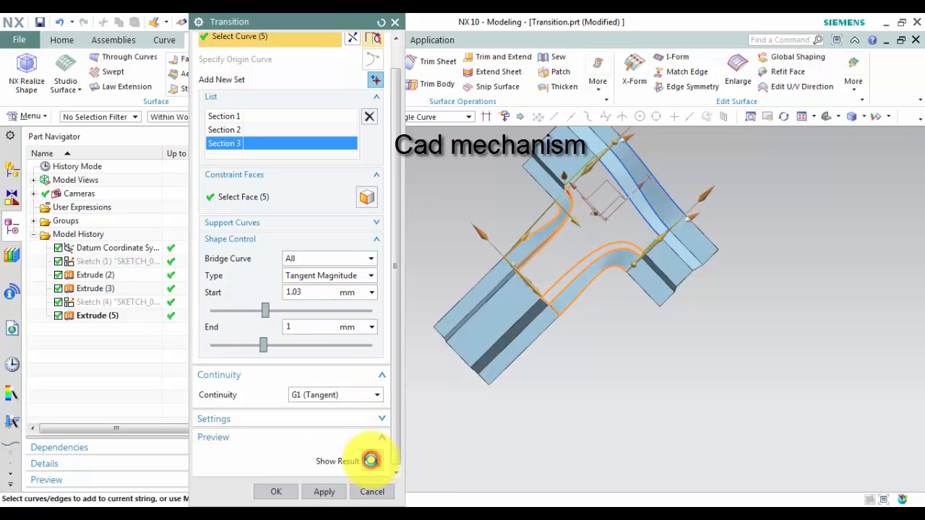
pyautogui.click(370, 459)
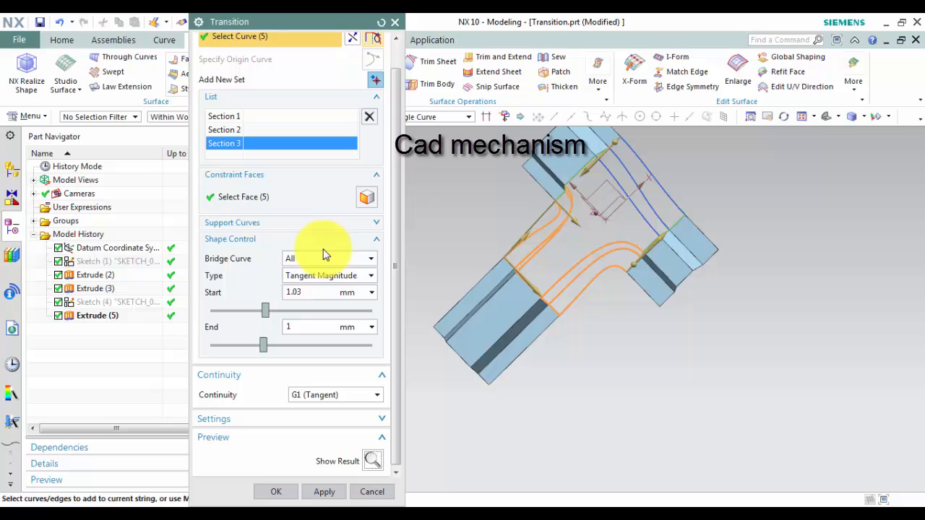
# Set Bridge Curve 1's start tangent magnitude to 0.72 mm
pyautogui.click(330, 257)
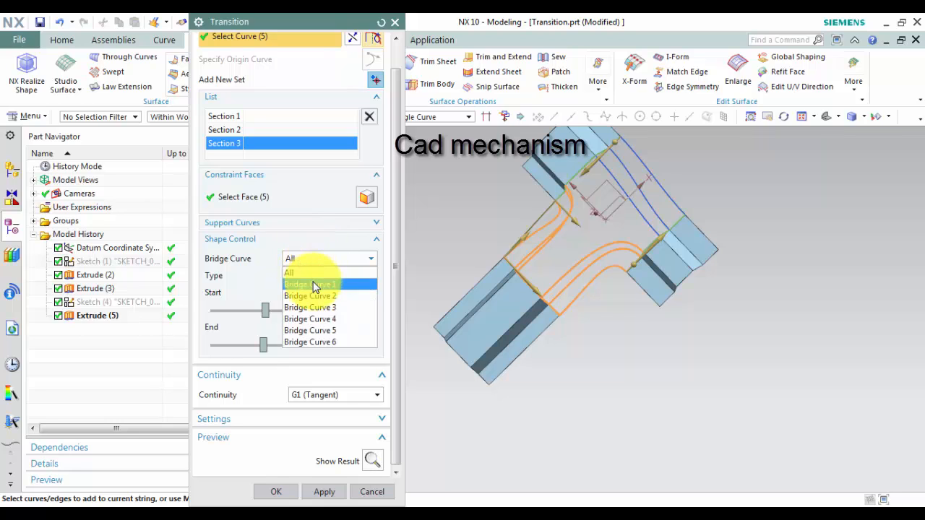
pyautogui.click(310, 283)
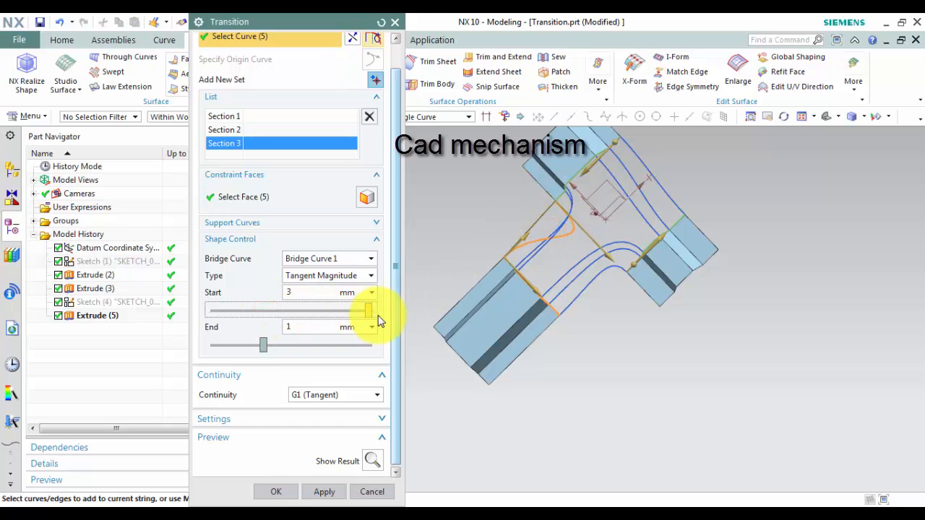
pyautogui.moveTo(369, 311); pyautogui.dragTo(214, 311)
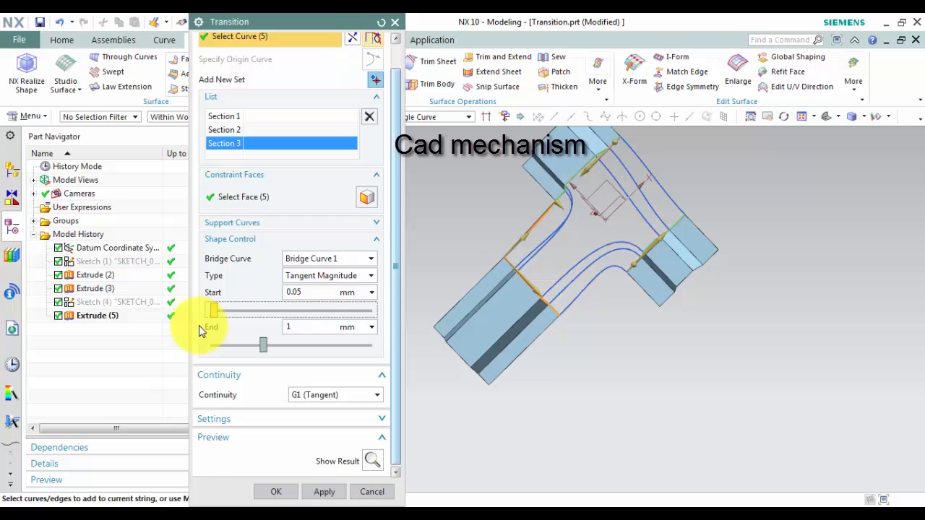
pyautogui.moveTo(211, 309); pyautogui.dragTo(249, 309)
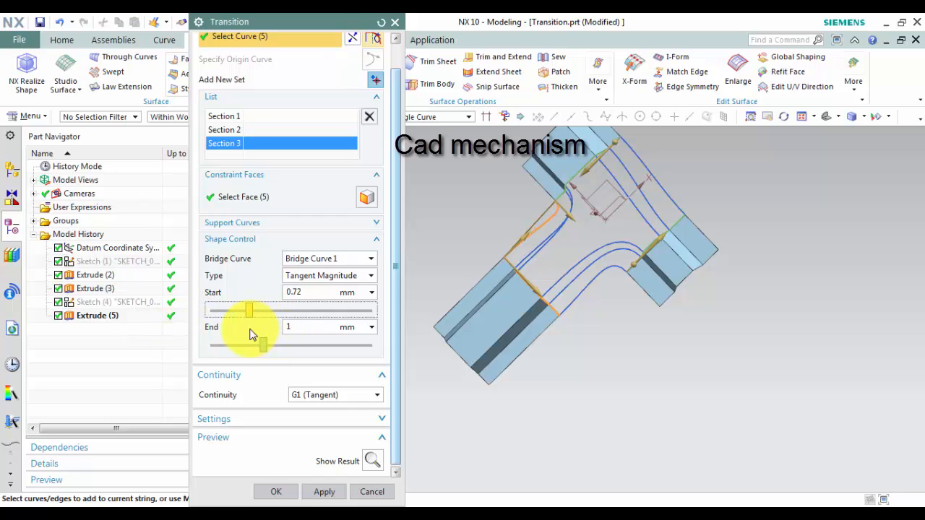
# Set Bridge Curve 3's end magnitude to 1.6 mm and start magnitude to 2.12 mm
pyautogui.click(364, 258)
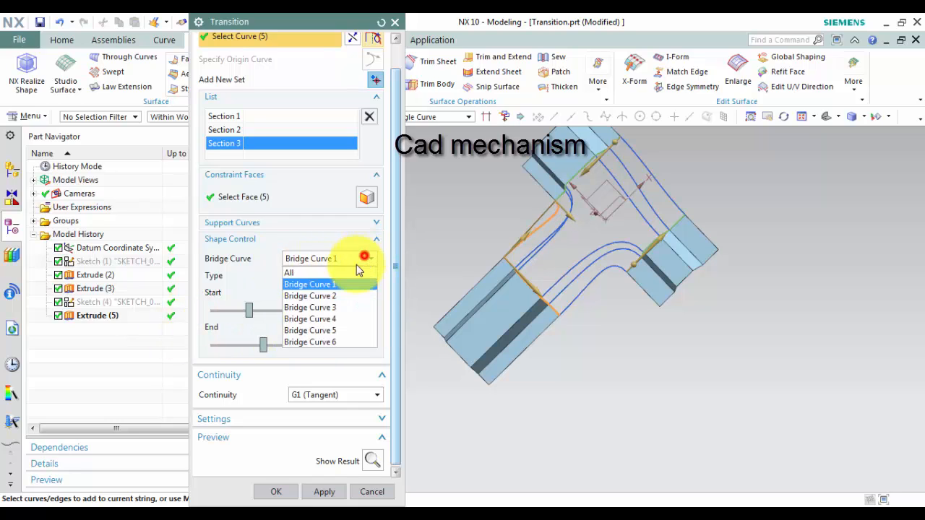
pyautogui.click(310, 307)
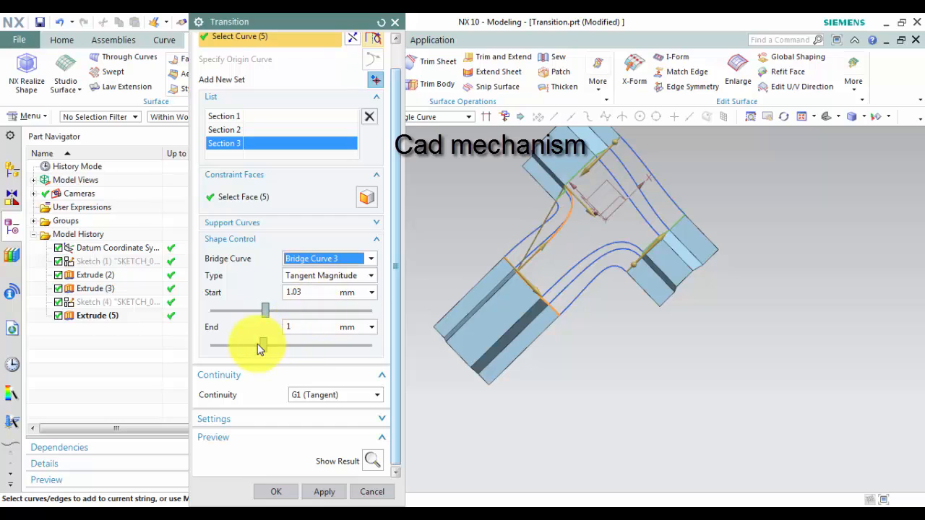
pyautogui.moveTo(263, 346); pyautogui.dragTo(297, 345)
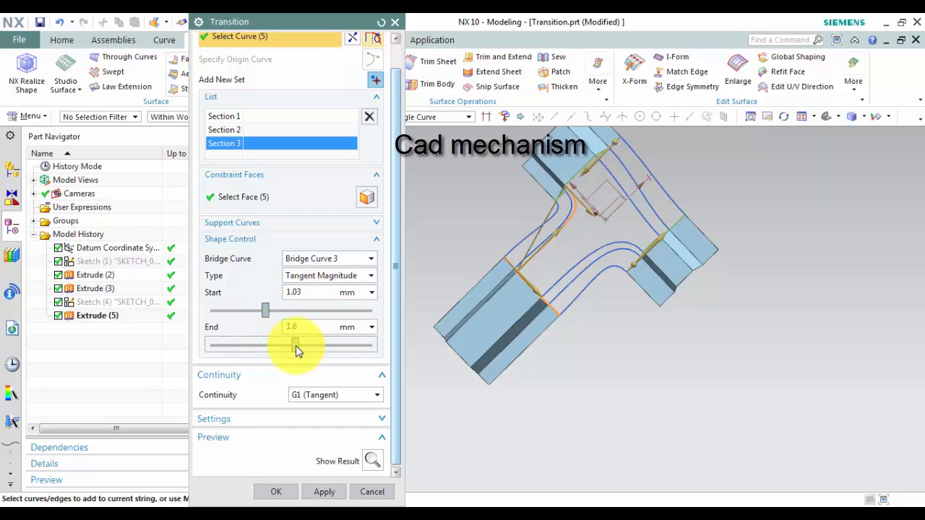
pyautogui.moveTo(265, 311); pyautogui.dragTo(321, 311)
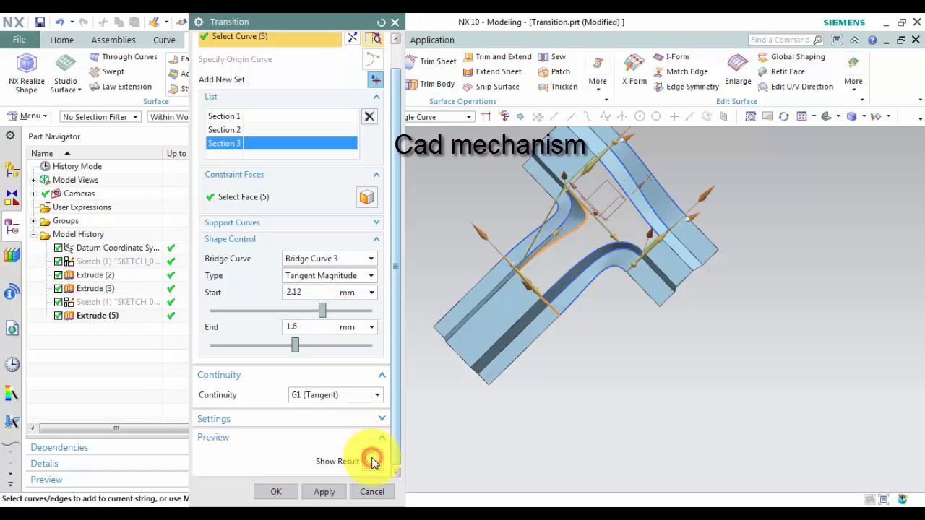
# Show the computed transition surface and inspect its T-junction from several angles
pyautogui.click(373, 461)
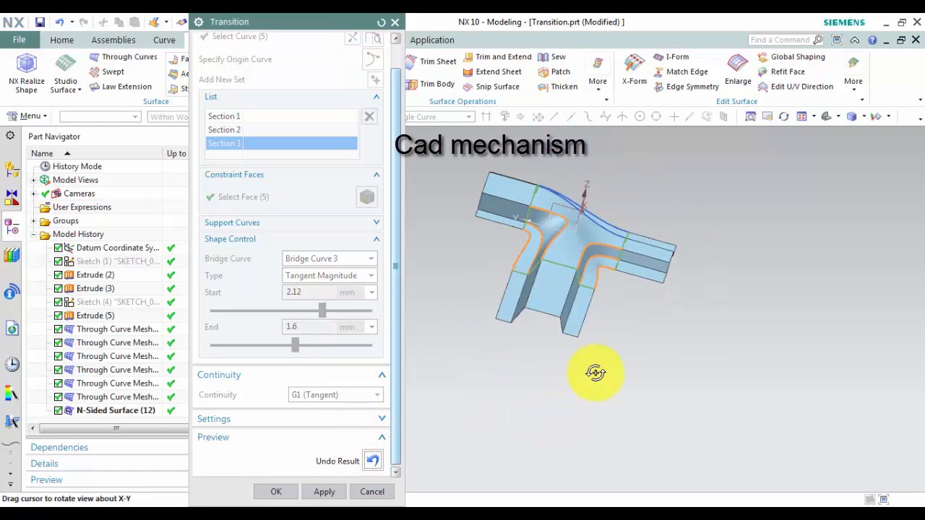
pyautogui.moveTo(596, 373); pyautogui.dragTo(548, 200)
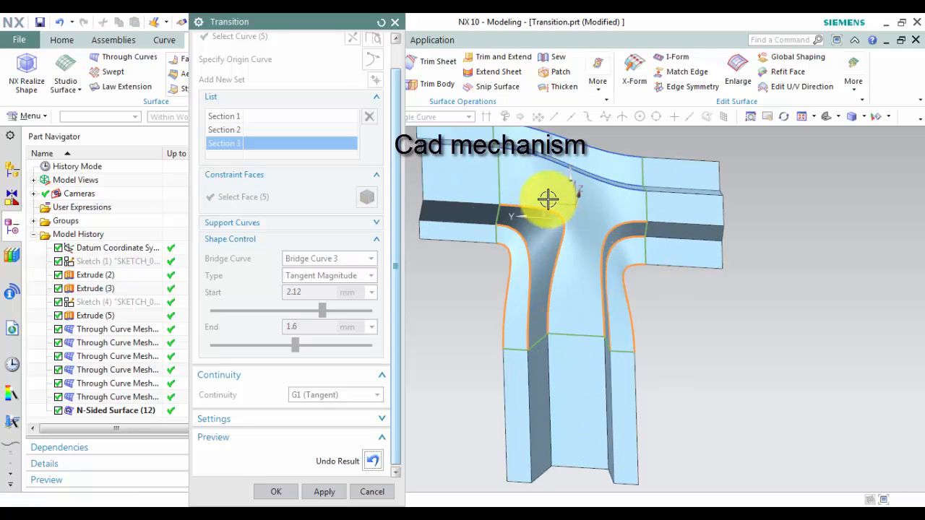
pyautogui.moveTo(547, 199); pyautogui.dragTo(538, 306)
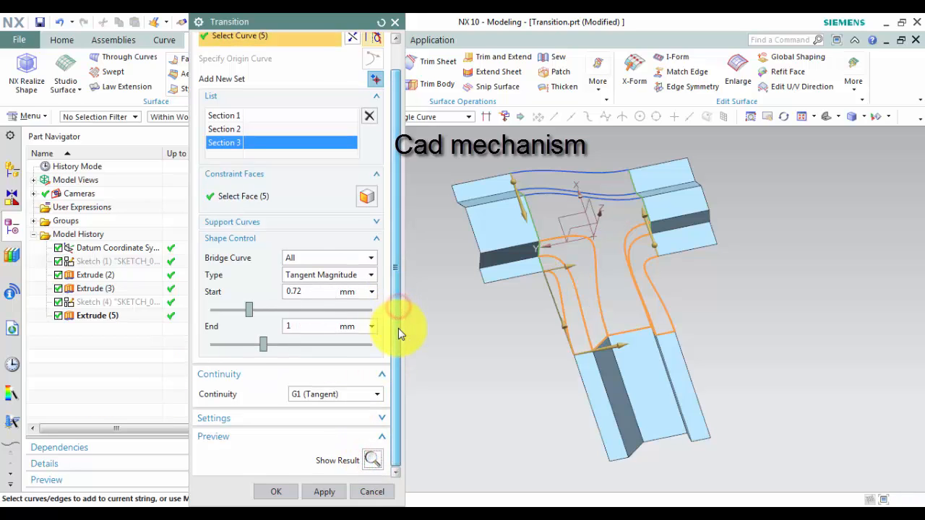
# Confirm the Transition dialog with OK, creating the sheet body joining the three sheets
pyautogui.click(214, 418)
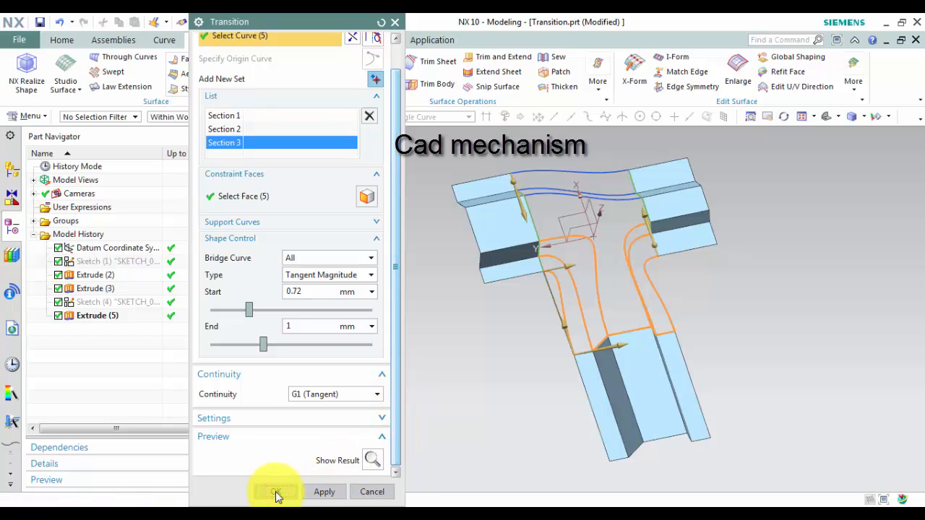
pyautogui.click(275, 491)
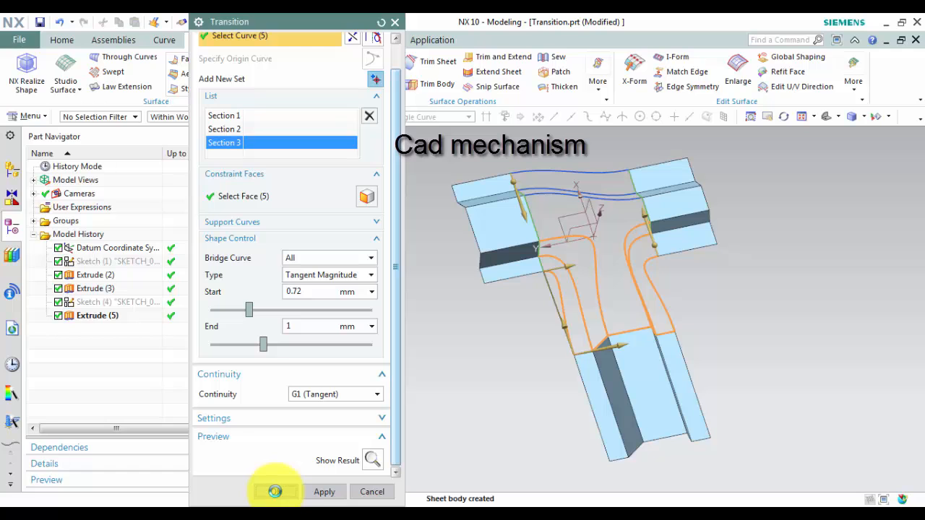